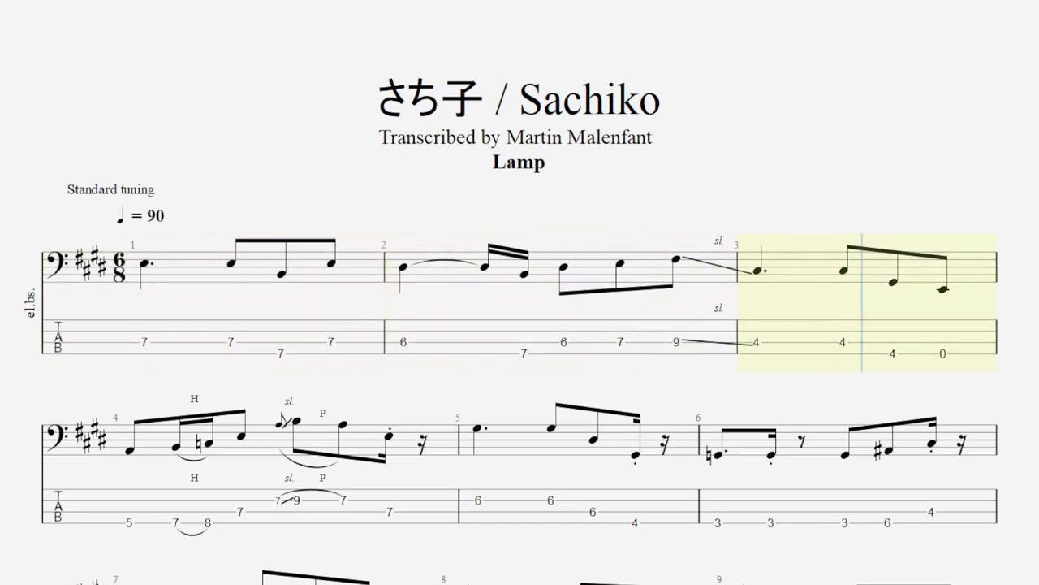
{"action": "scroll", "scroll_direction": "down", "scroll_amount": 3}
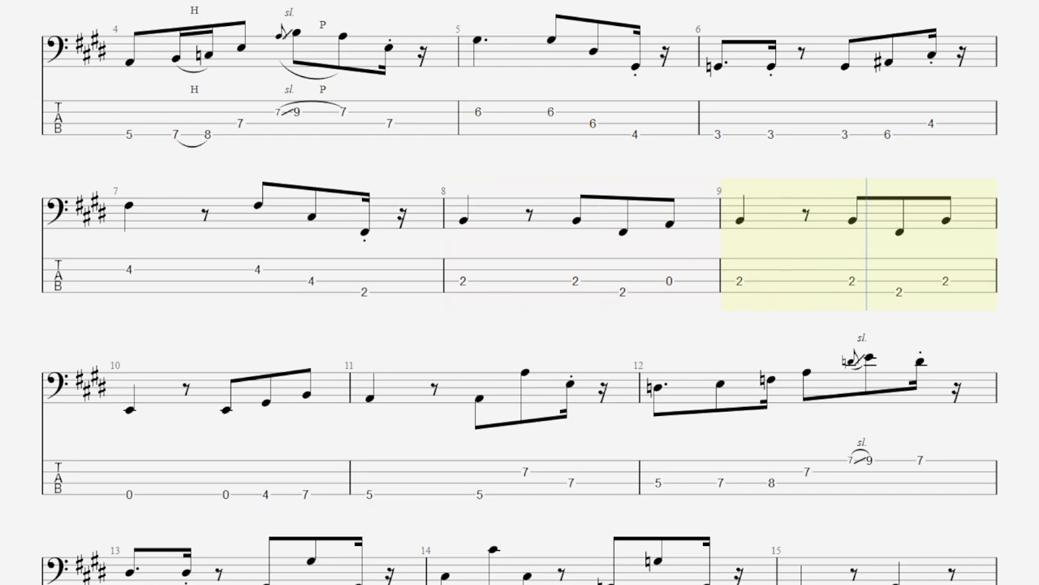
{"action": "scroll", "scroll_direction": "down", "scroll_amount": 3}
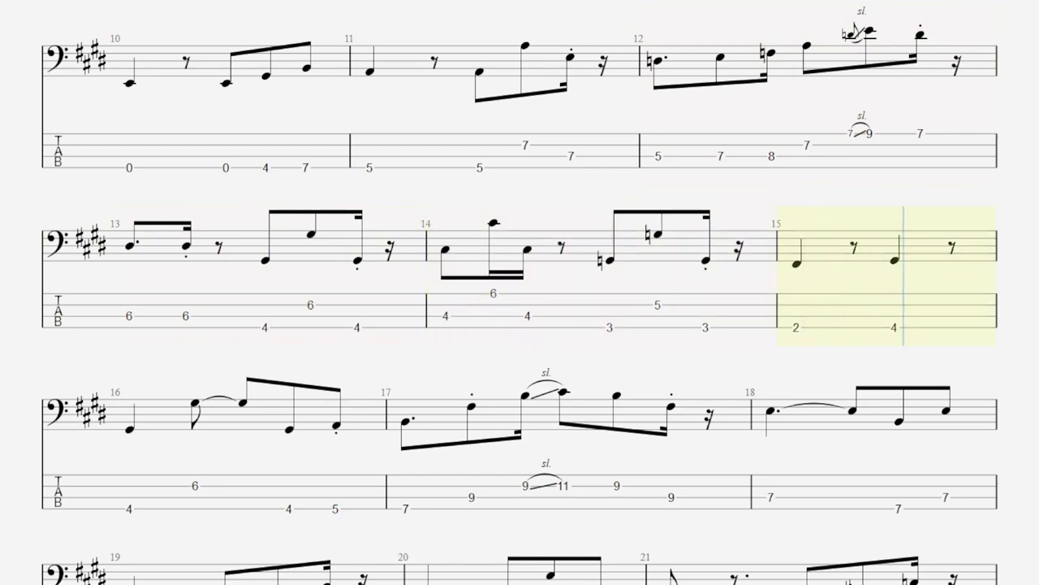
{"action": "scroll", "scroll_direction": "down", "scroll_amount": 3}
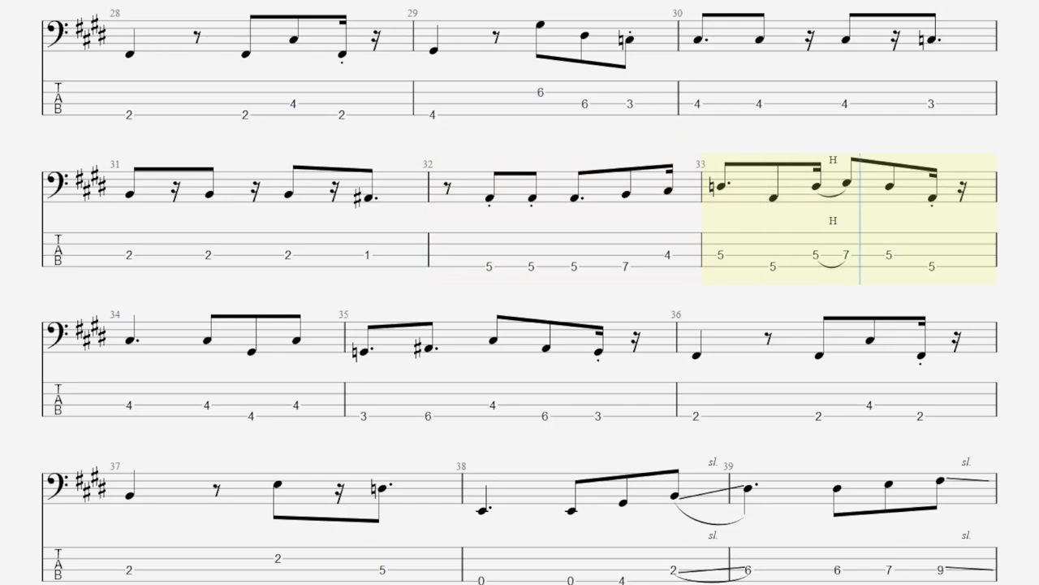
{"action": "scroll", "scroll_direction": "down", "scroll_amount": 3}
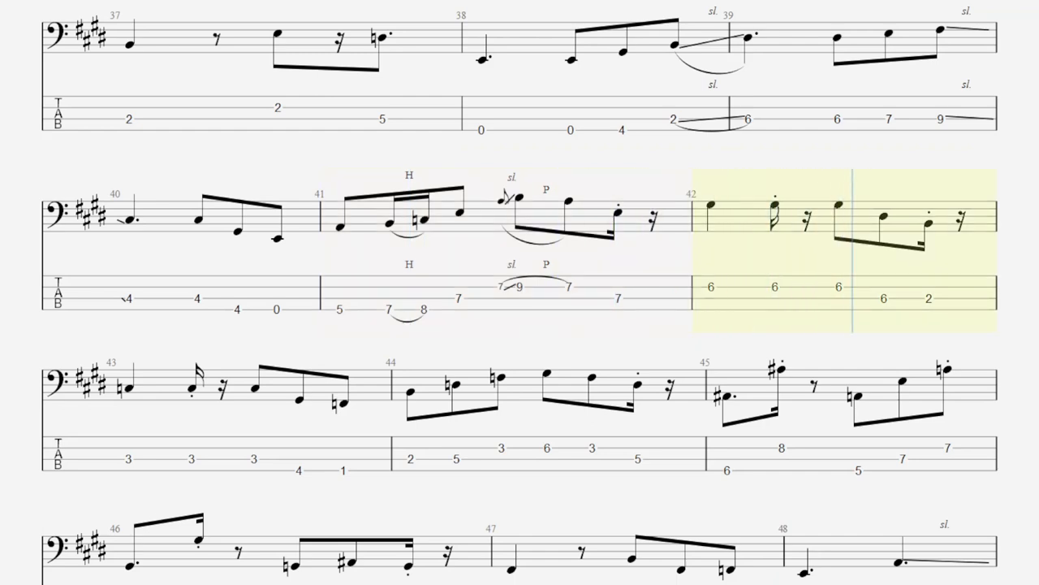
{"action": "scroll", "scroll_direction": "down", "scroll_amount": 3}
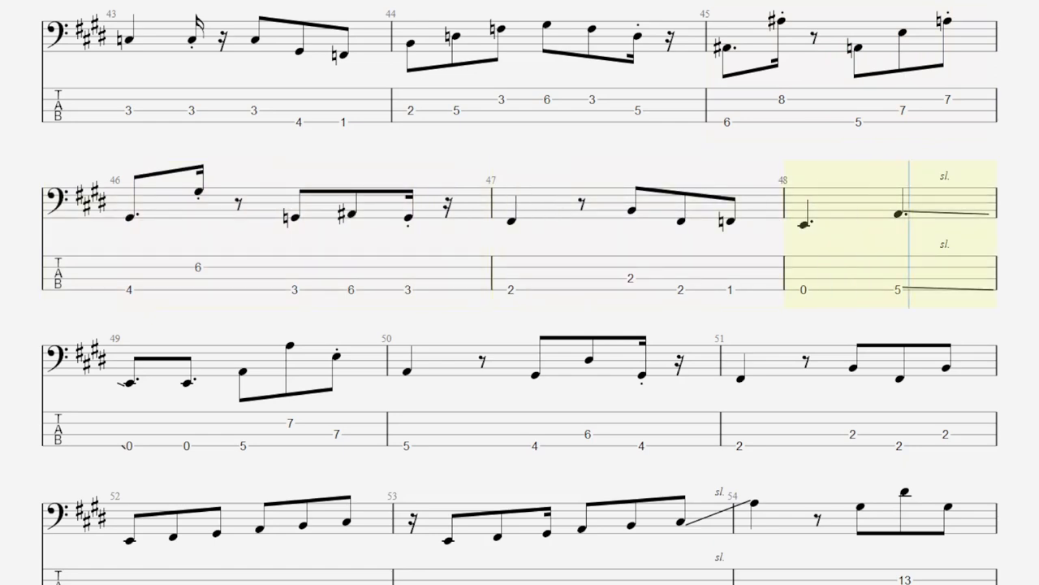
{"action": "scroll", "scroll_direction": "down", "scroll_amount": 3}
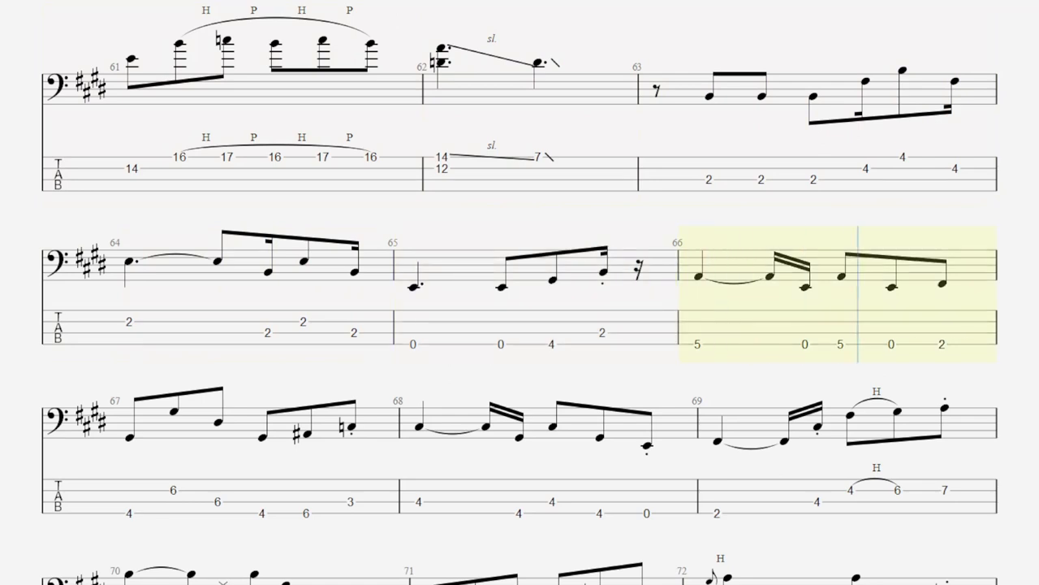
{"action": "scroll", "scroll_direction": "down", "scroll_amount": 3}
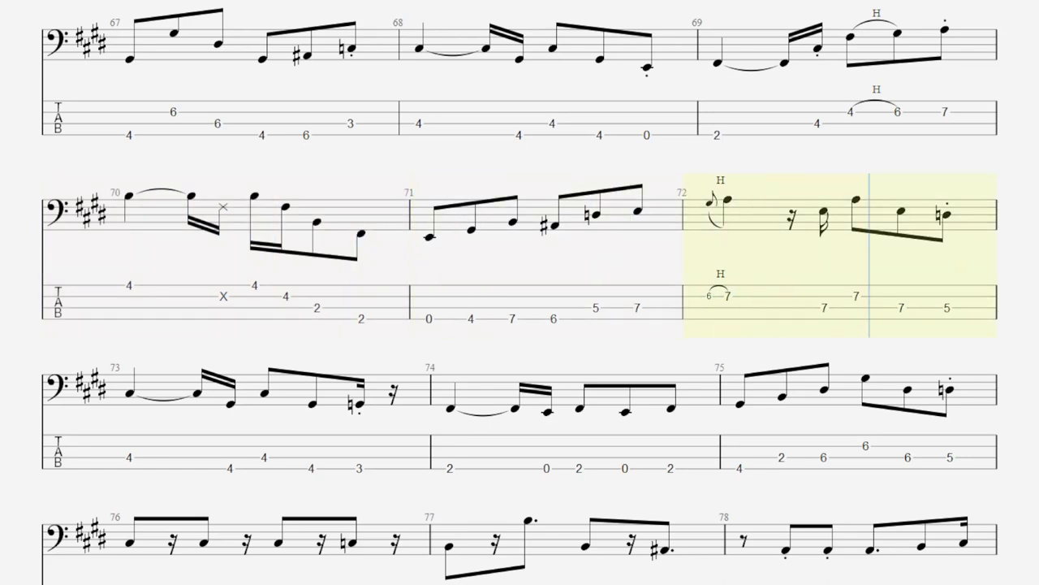
{"action": "scroll", "scroll_direction": "down", "scroll_amount": 3}
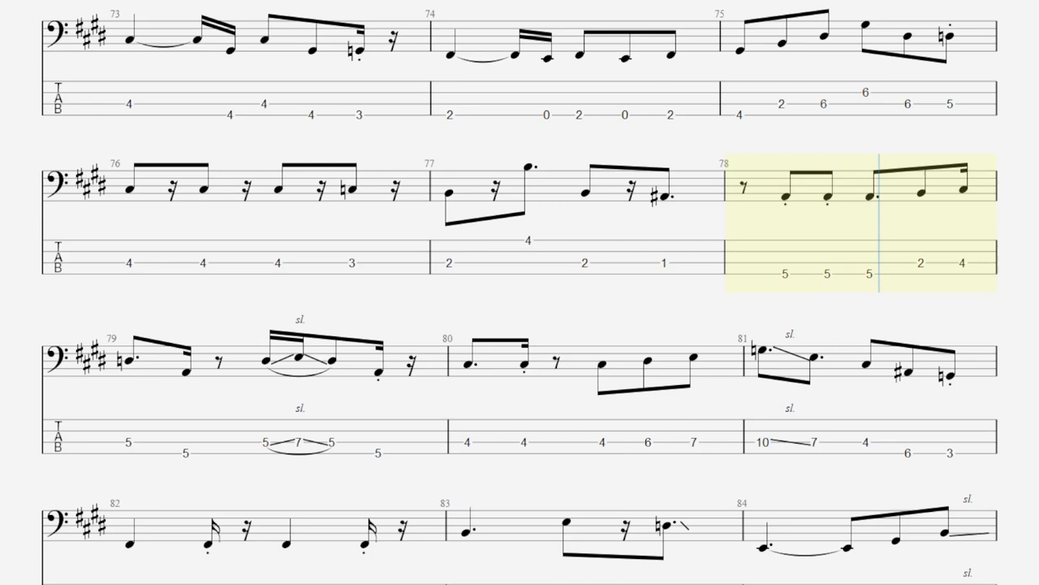
{"action": "scroll", "scroll_direction": "down", "scroll_amount": 3}
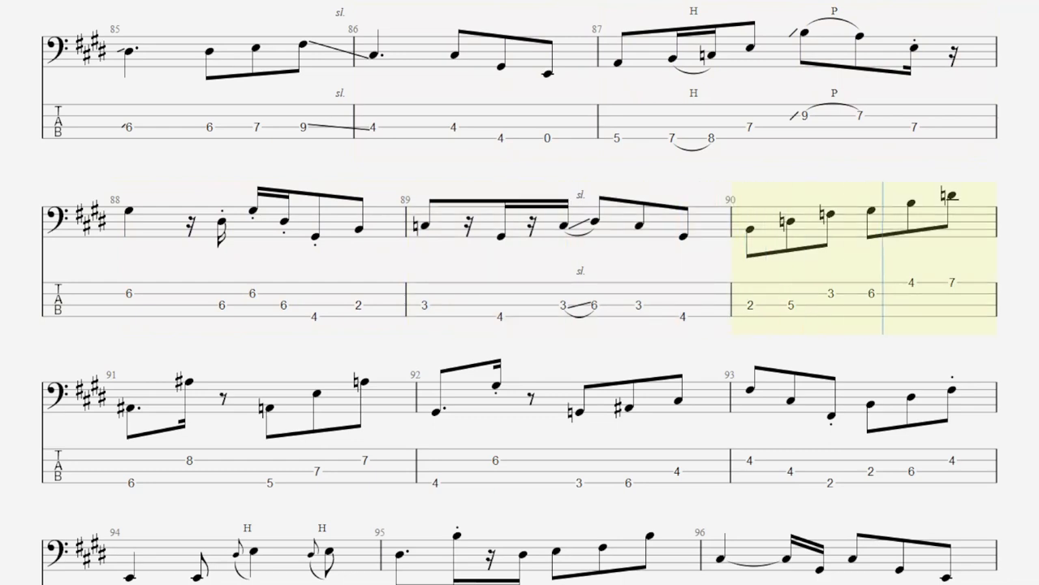
{"action": "scroll", "scroll_direction": "down", "scroll_amount": 3}
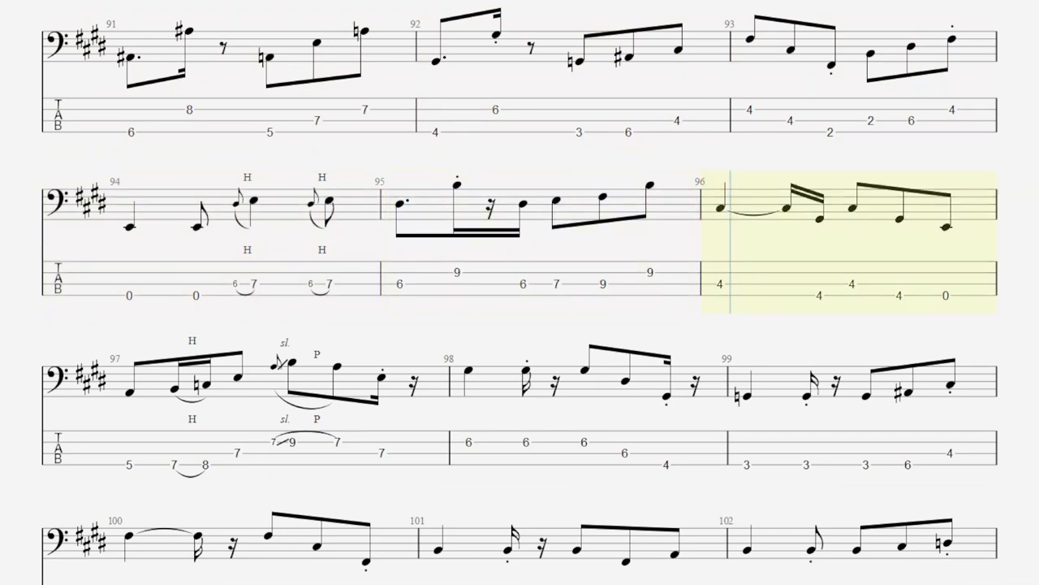
{"action": "scroll", "scroll_direction": "down", "scroll_amount": 3}
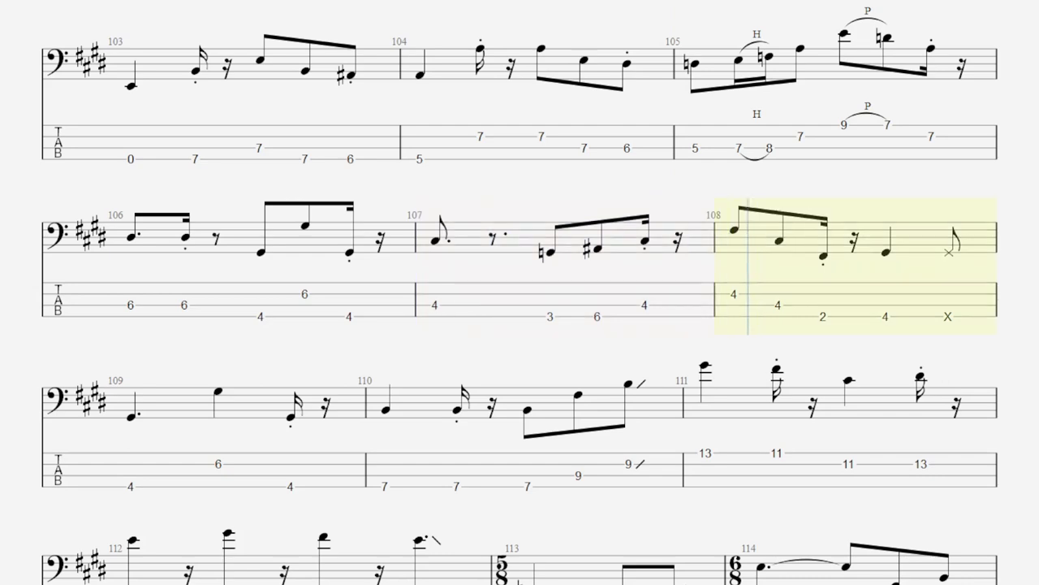
{"action": "scroll", "scroll_direction": "down", "scroll_amount": 3}
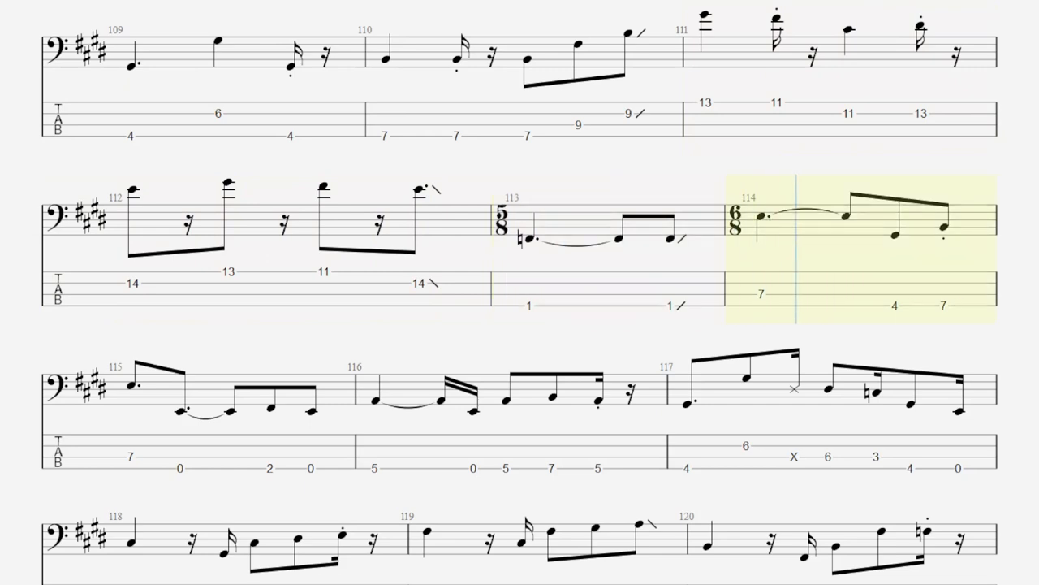
{"action": "scroll", "scroll_direction": "down", "scroll_amount": 3}
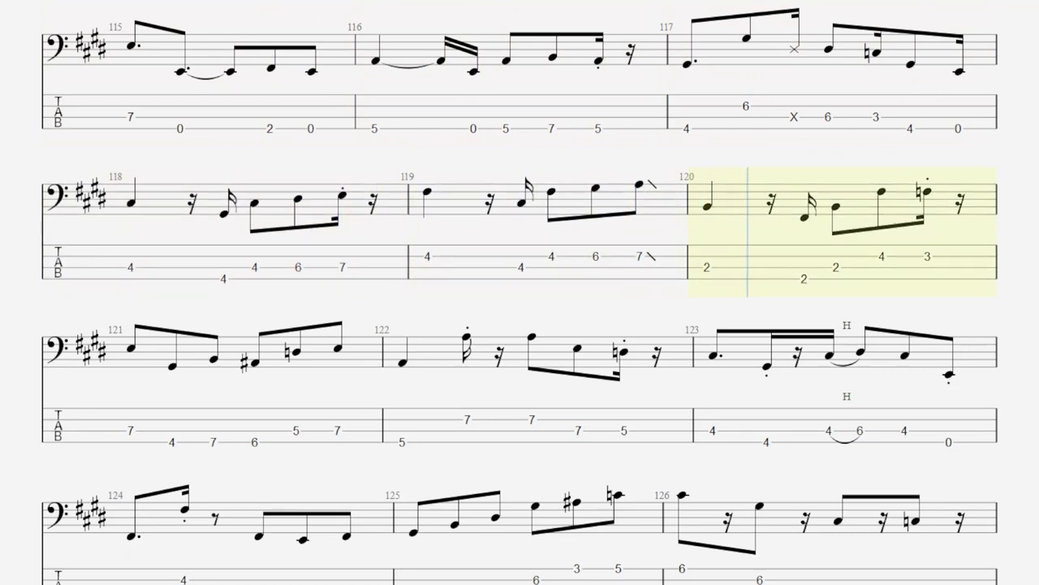
{"action": "scroll", "scroll_direction": "down", "scroll_amount": 3}
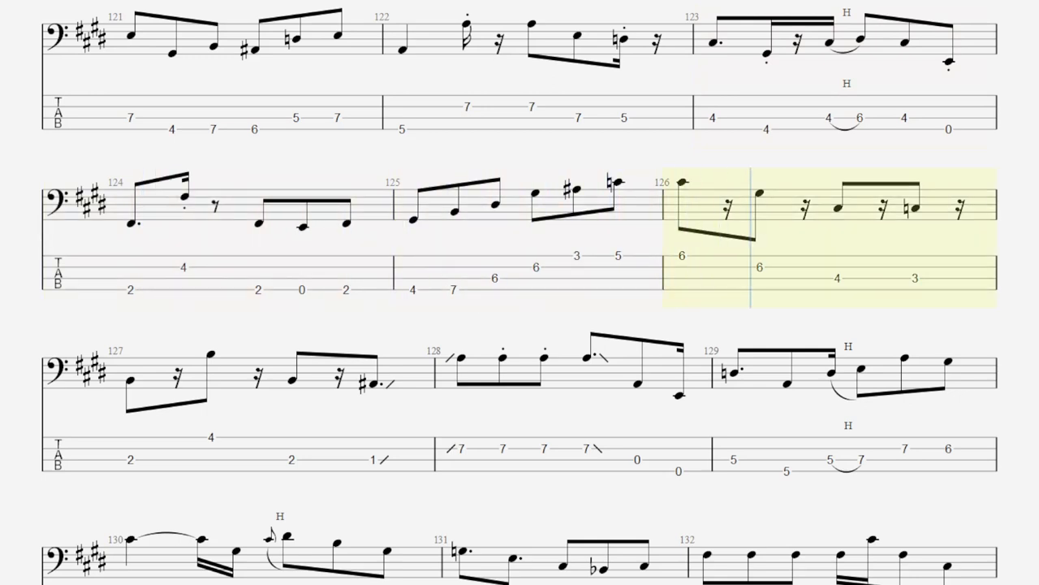
{"action": "scroll", "scroll_direction": "down", "scroll_amount": 3}
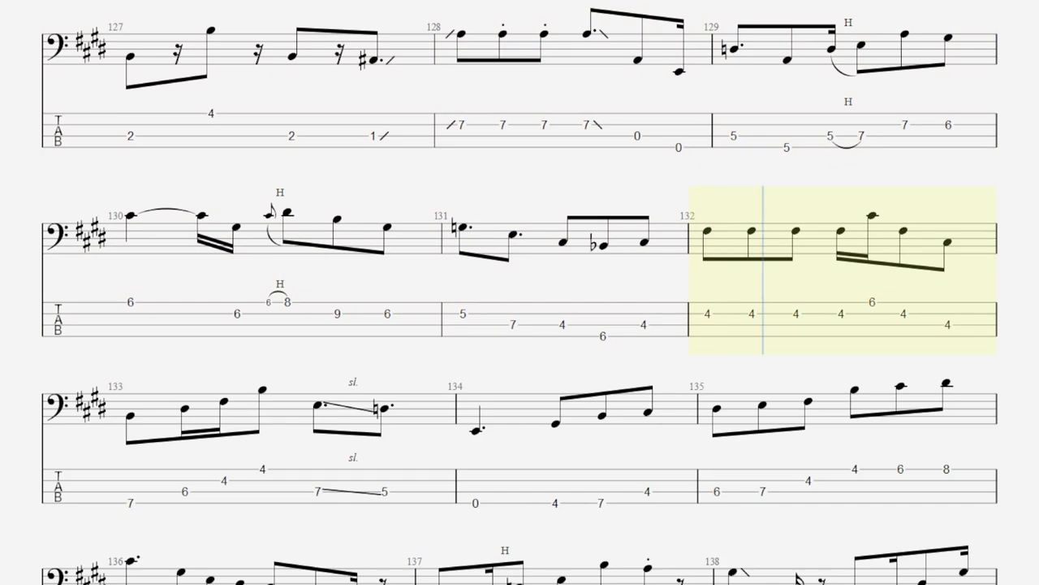
{"action": "scroll", "scroll_direction": "down", "scroll_amount": 3}
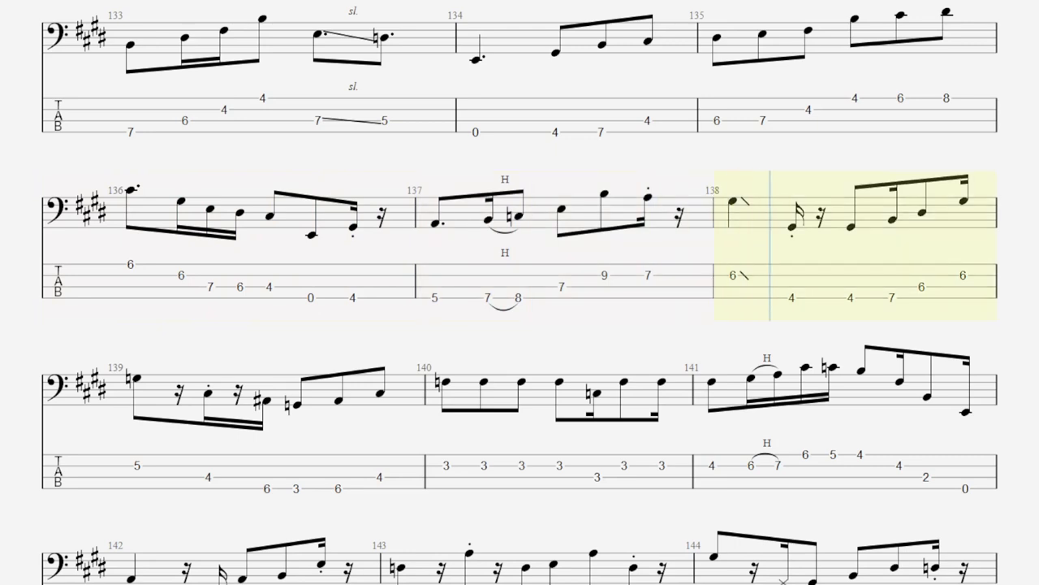
{"action": "scroll", "scroll_direction": "down", "scroll_amount": 3}
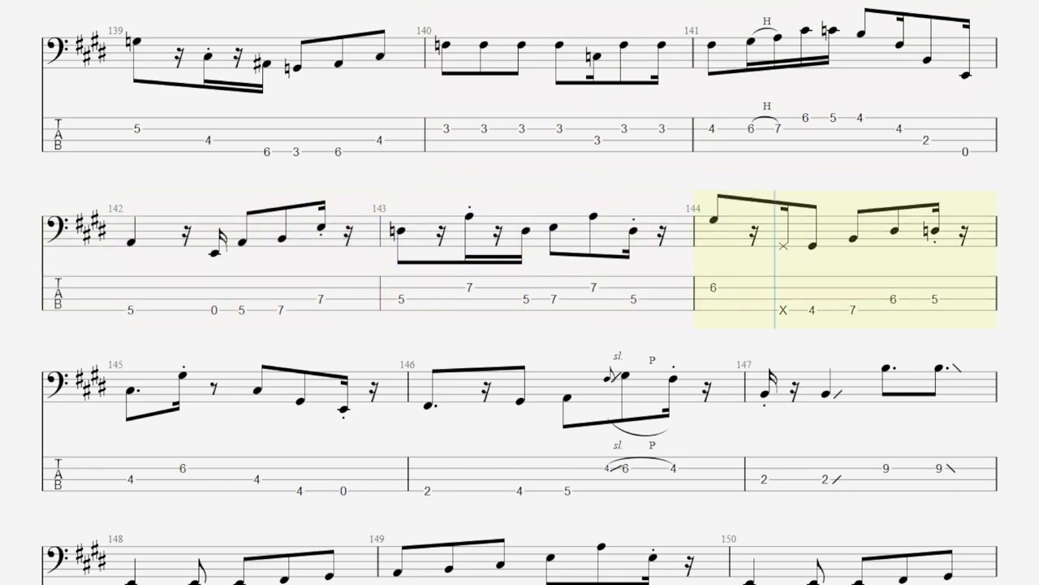
{"action": "scroll", "scroll_direction": "down", "scroll_amount": 3}
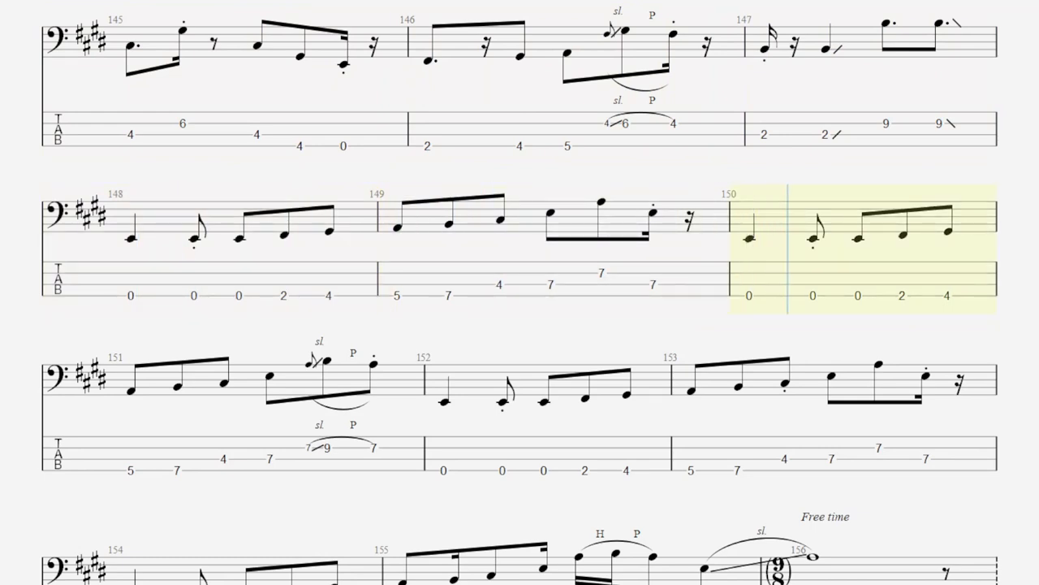
{"action": "scroll", "scroll_direction": "down", "scroll_amount": 3}
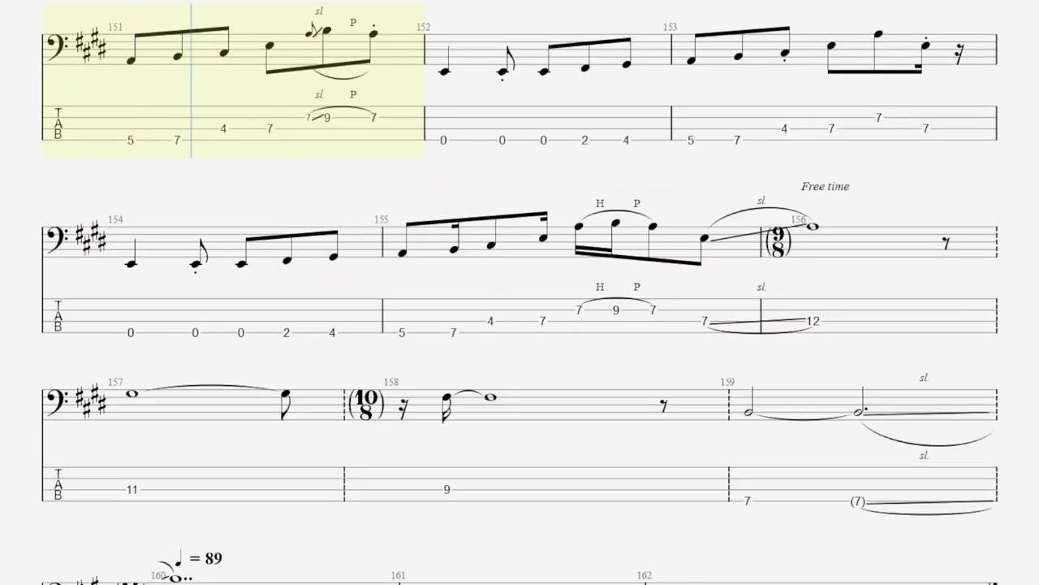